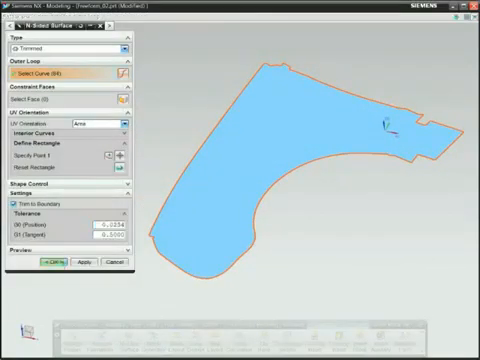
# Confirm the trimmed N-sided surface filling the selected outer loop boundary curves
pyautogui.click(55, 267)
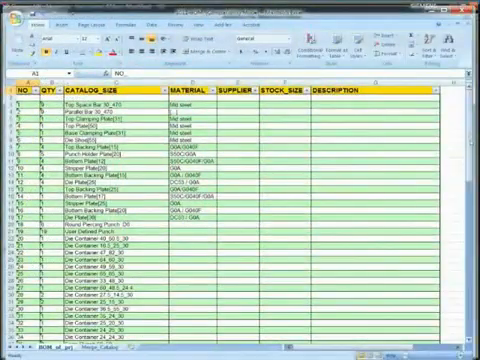
pyautogui.scroll(-3)
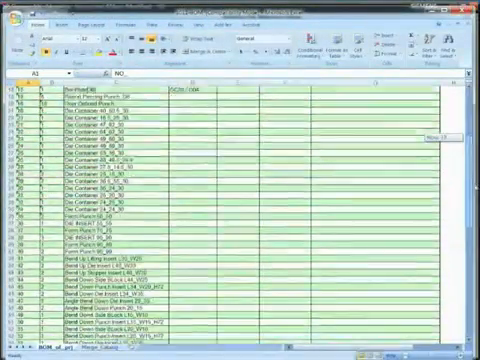
pyautogui.scroll(-3)
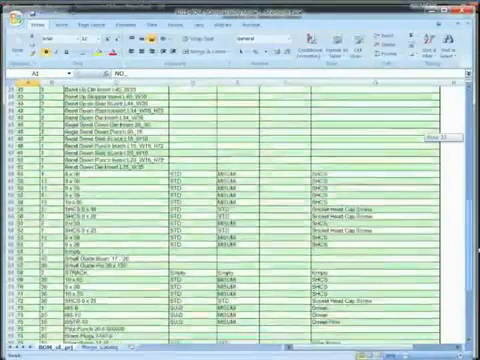
pyautogui.scroll(-3)
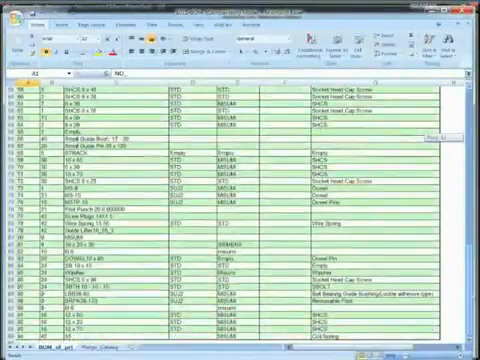